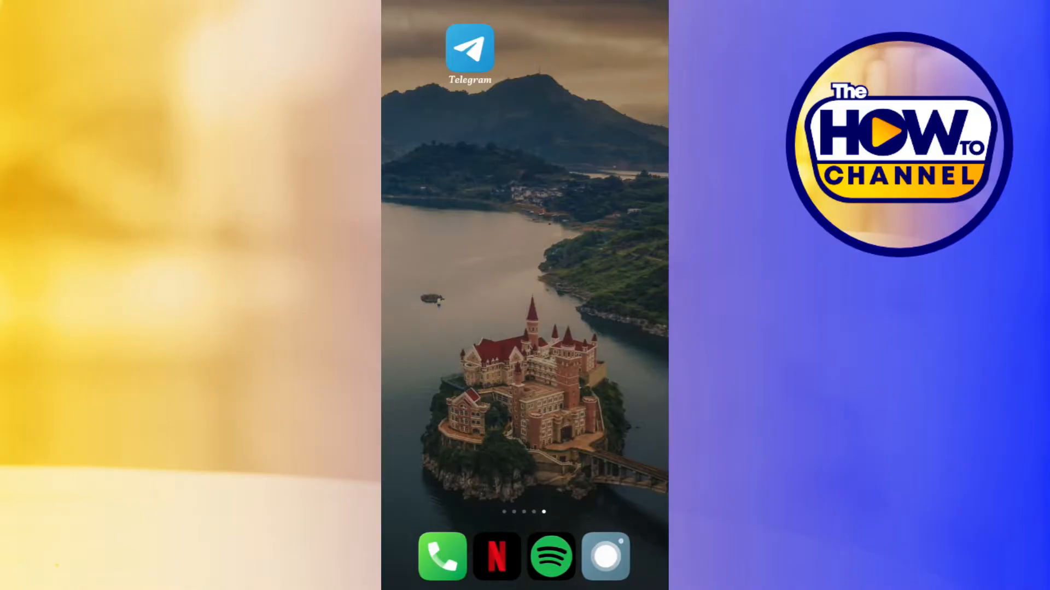
- Launch Telegram from the home screen icon to reach its welcome chat list
{"action": "left_click", "coordinate": [469, 47]}
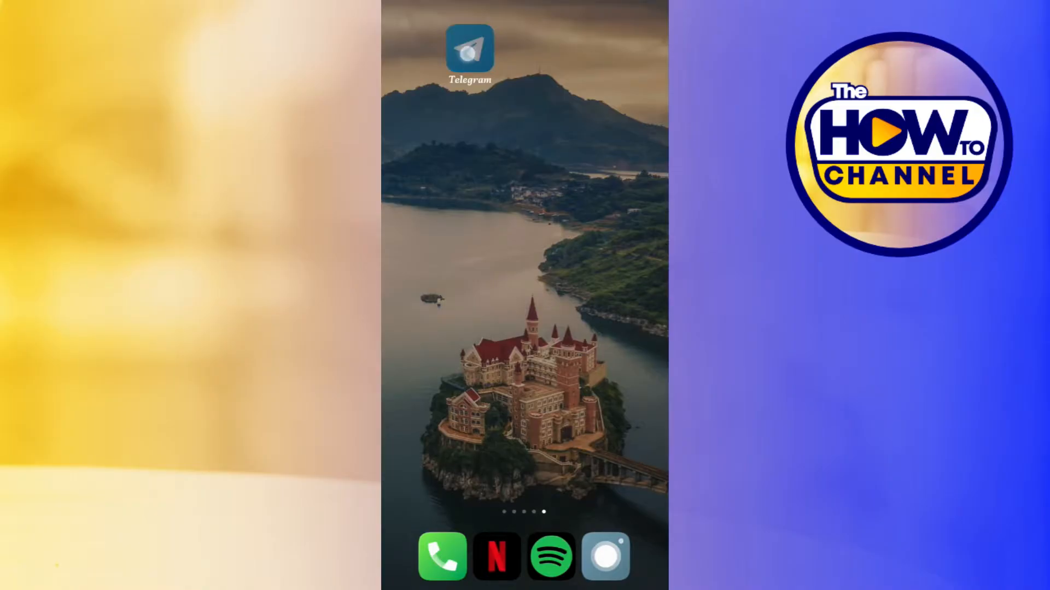
{"action": "left_click", "coordinate": [469, 51]}
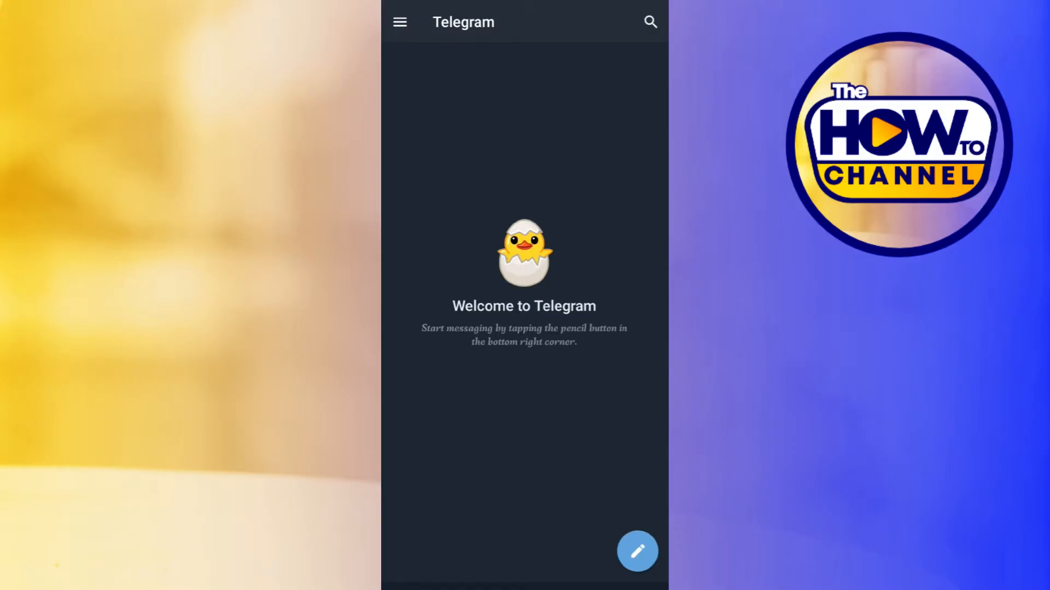
- Go through the main menu and Settings to the Data and Storage page
{"action": "left_click", "coordinate": [400, 21]}
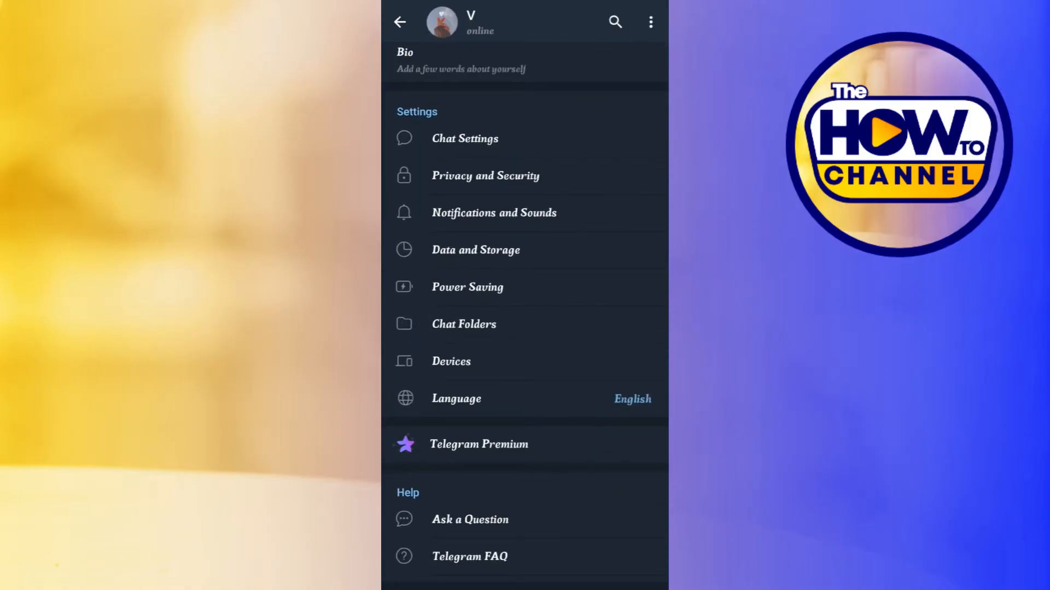
{"action": "left_click", "coordinate": [475, 250]}
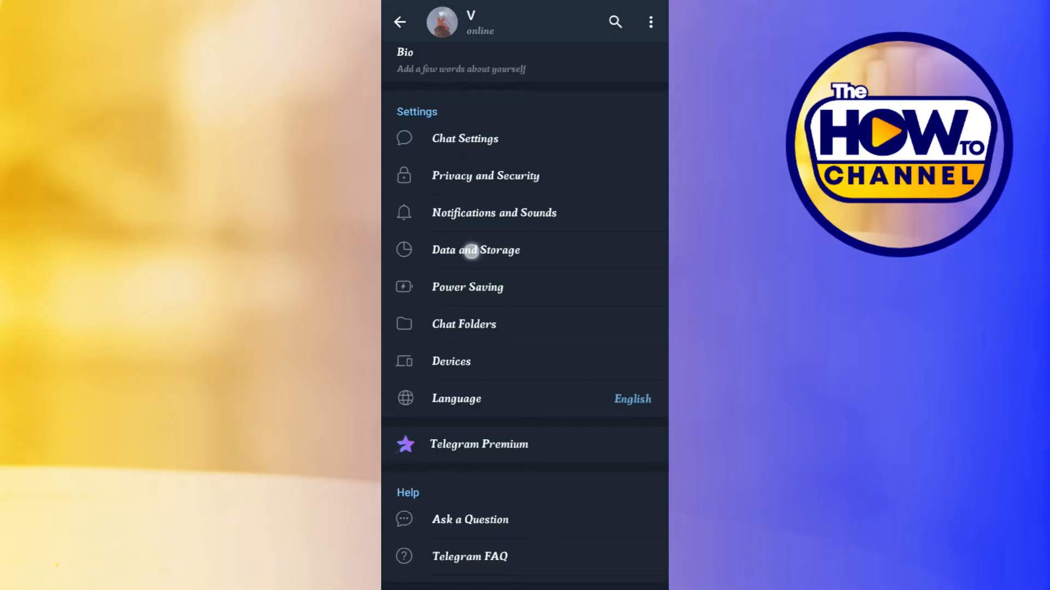
{"action": "left_click", "coordinate": [475, 250]}
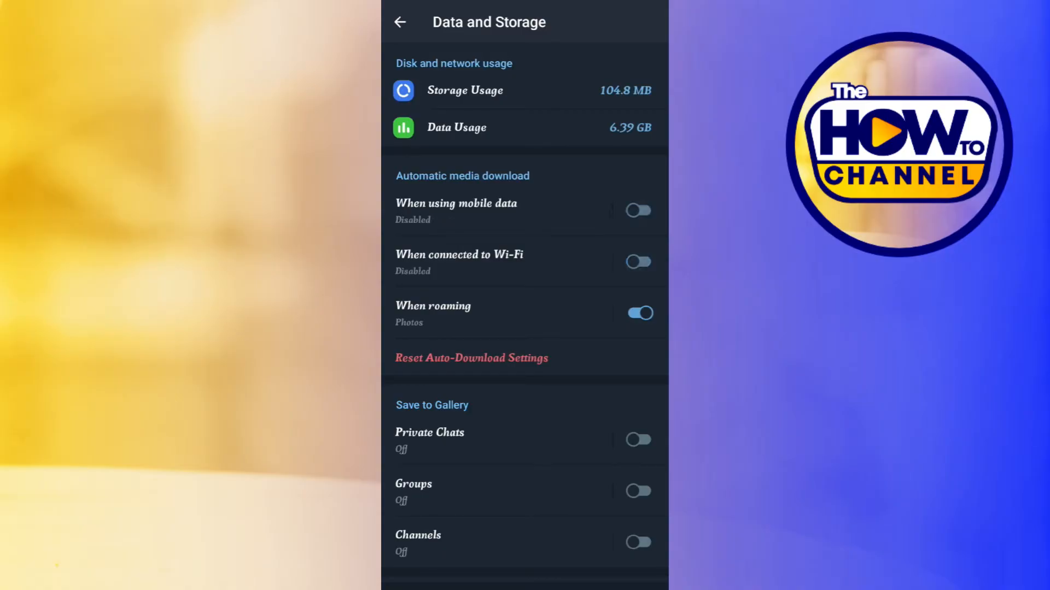
- Switch off the 'When roaming' automatic media download toggle
{"action": "left_click", "coordinate": [638, 313]}
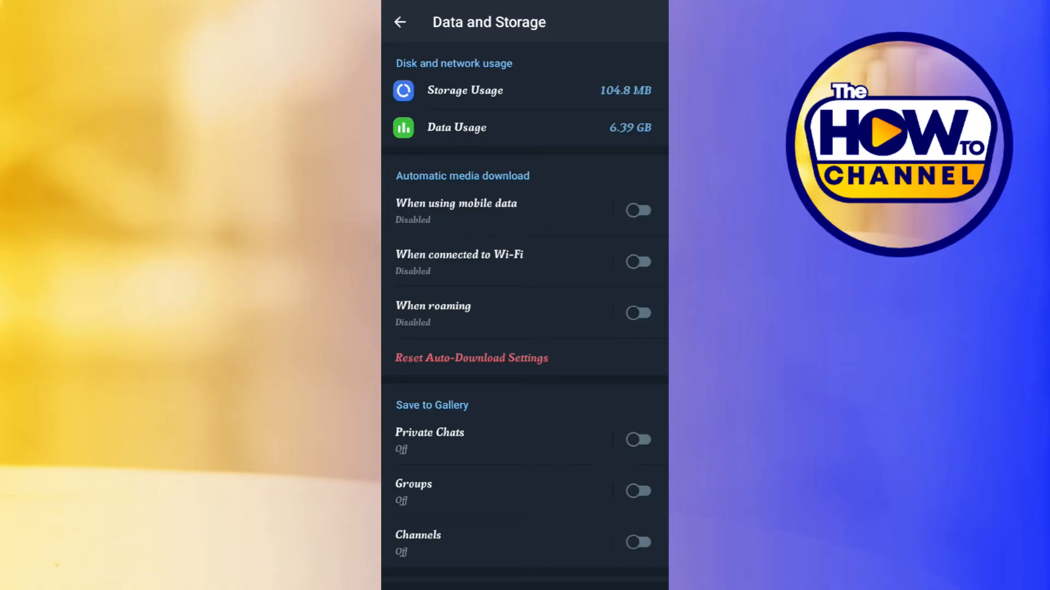